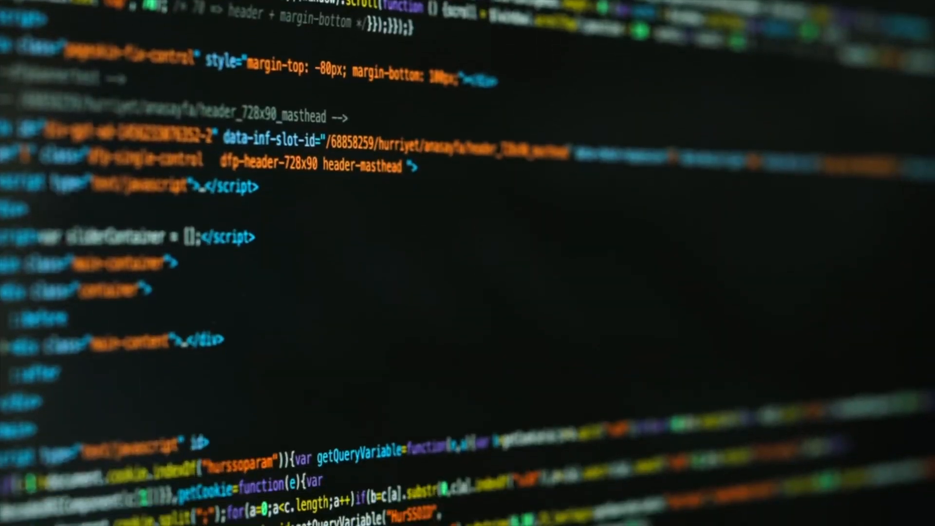
scroll(down, 3)
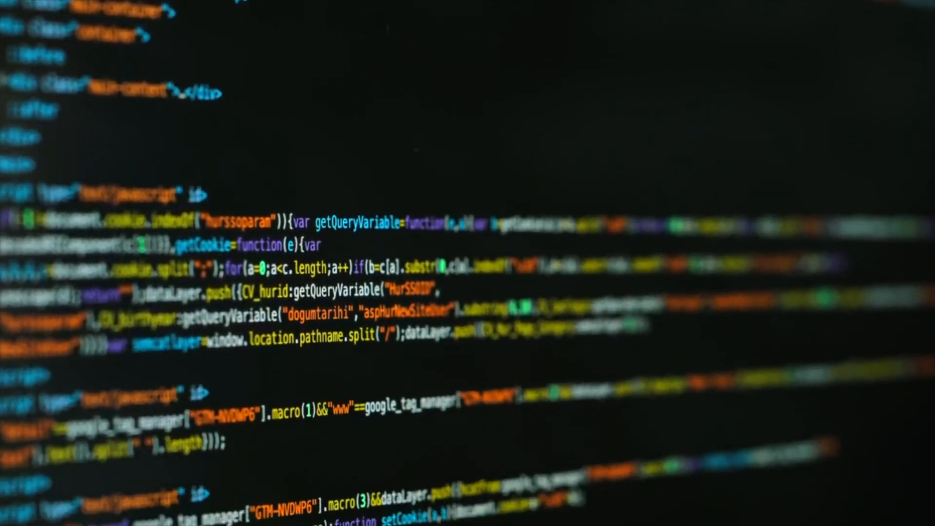
scroll(down, 3)
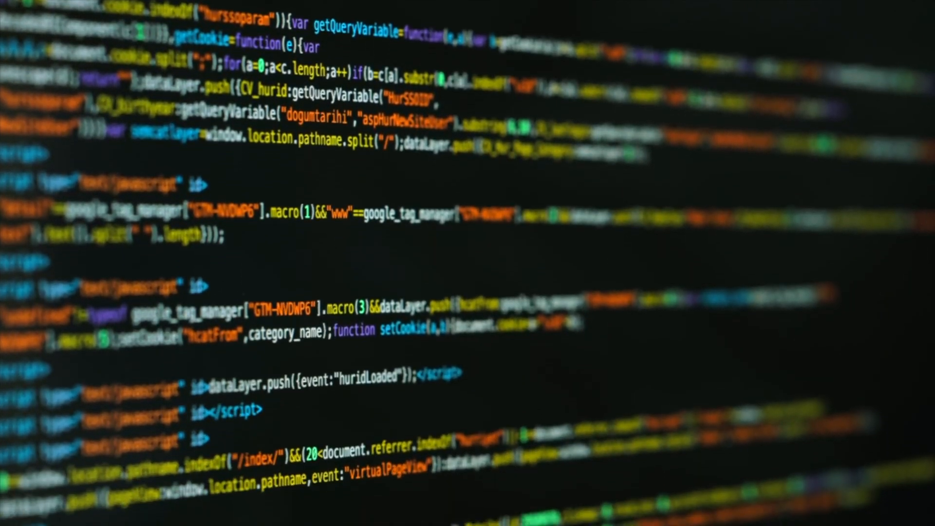
scroll(down, 3)
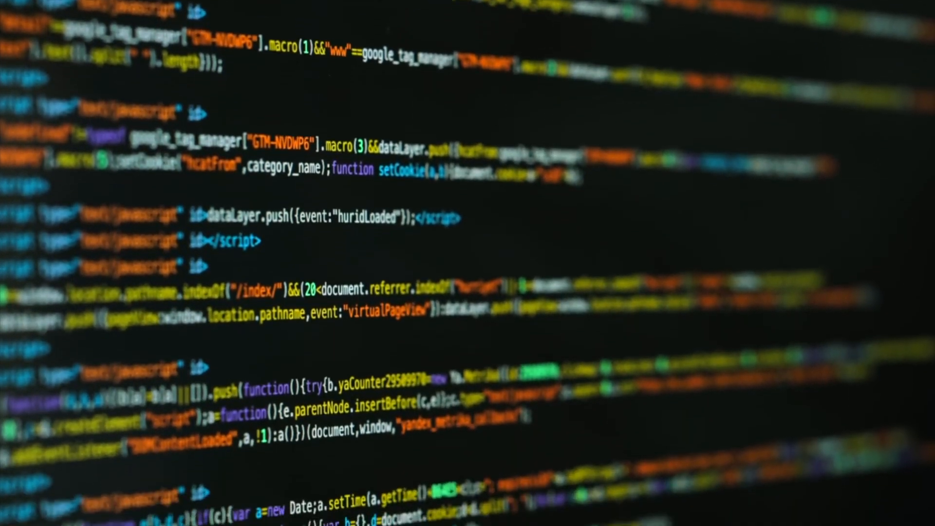
scroll(down, 3)
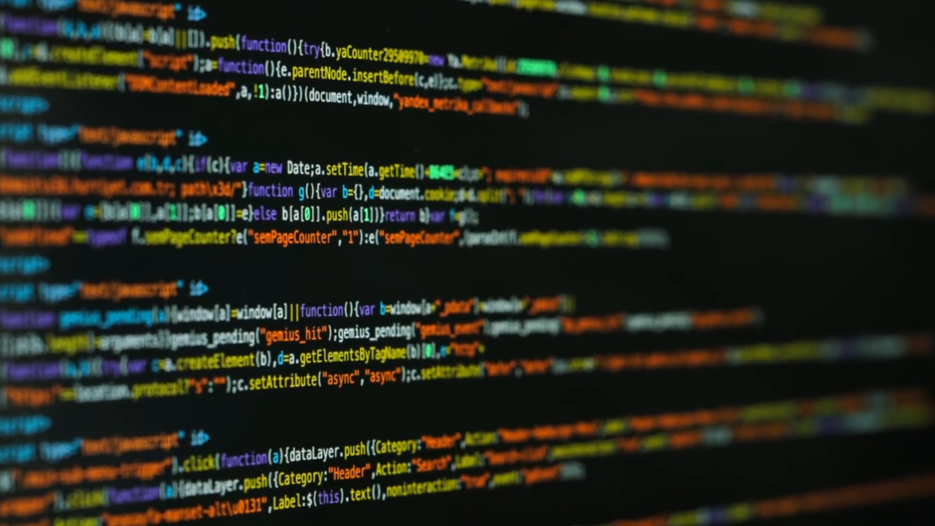